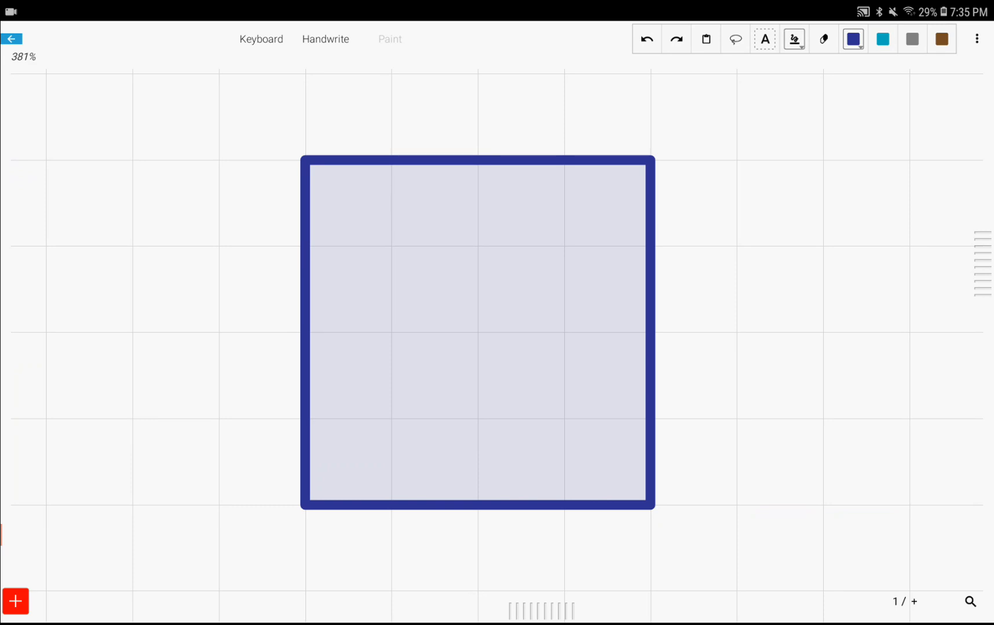
Draw a diagonal across the first square from top-left corner to bottom-right corner.
drag(310, 174, 653, 497)
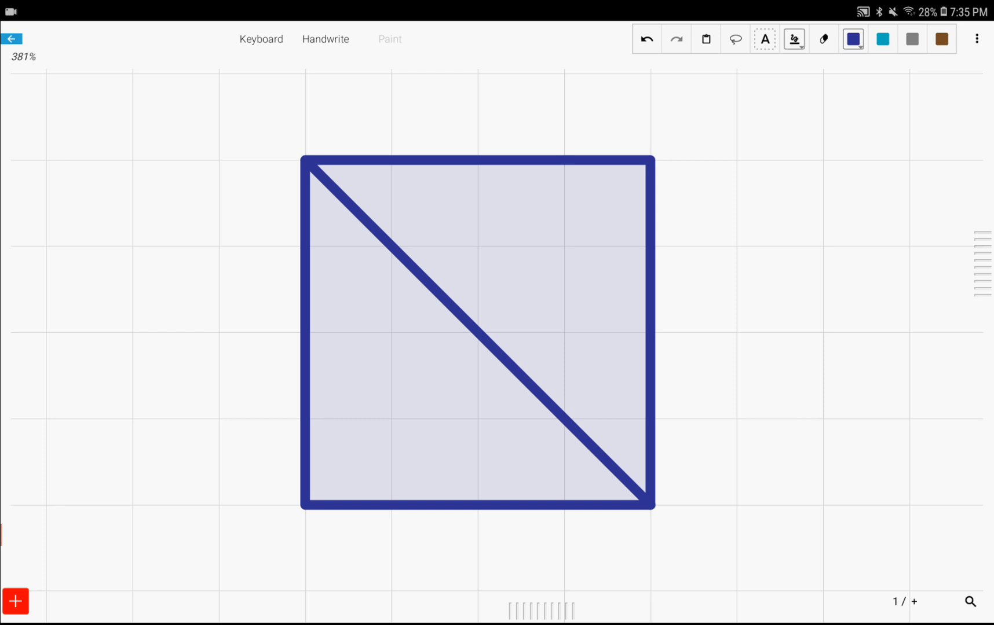
Draw a quarter-height horizontal line, a slant from the bottom-left corner to its right end, and a vertical through the crossing.
drag(311, 420, 641, 418)
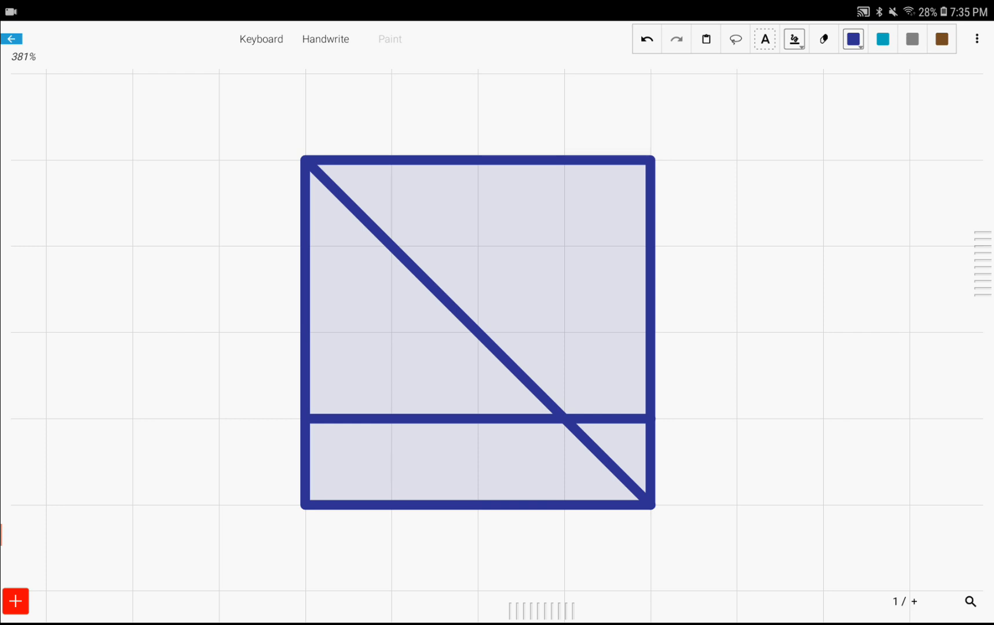
drag(314, 500, 643, 425)
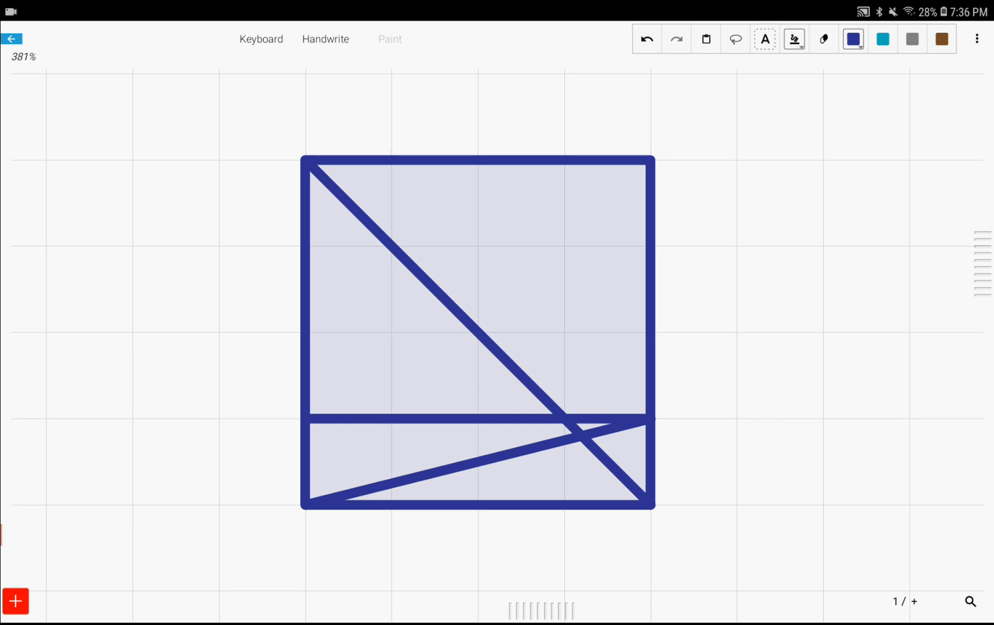
drag(581, 156, 580, 438)
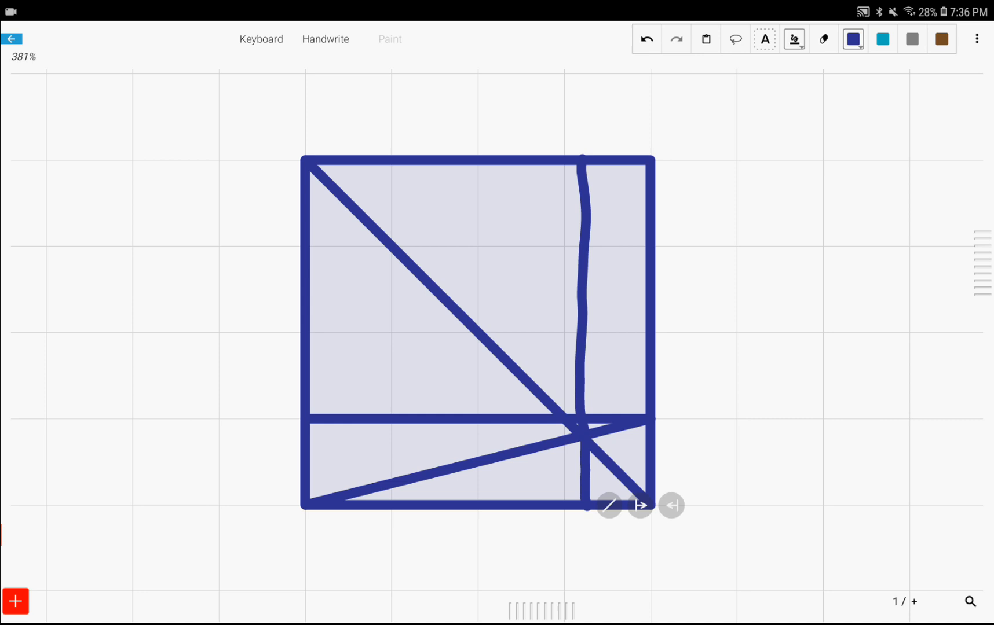
Scribble shading in the narrow right-hand strip, undo it, and nudge the diagram up the page.
drag(596, 167, 618, 234)
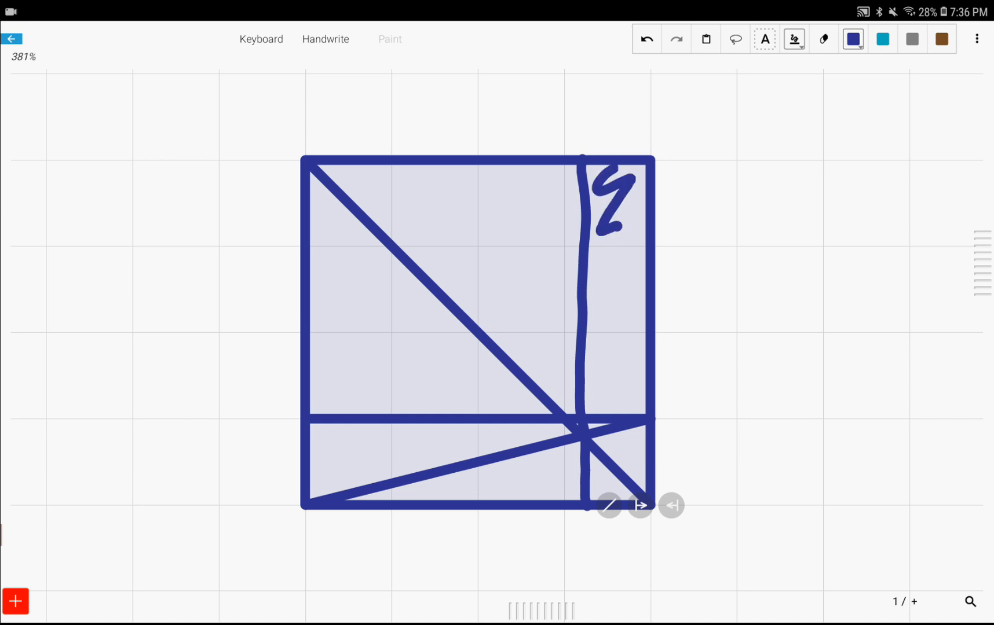
drag(608, 184, 608, 487)
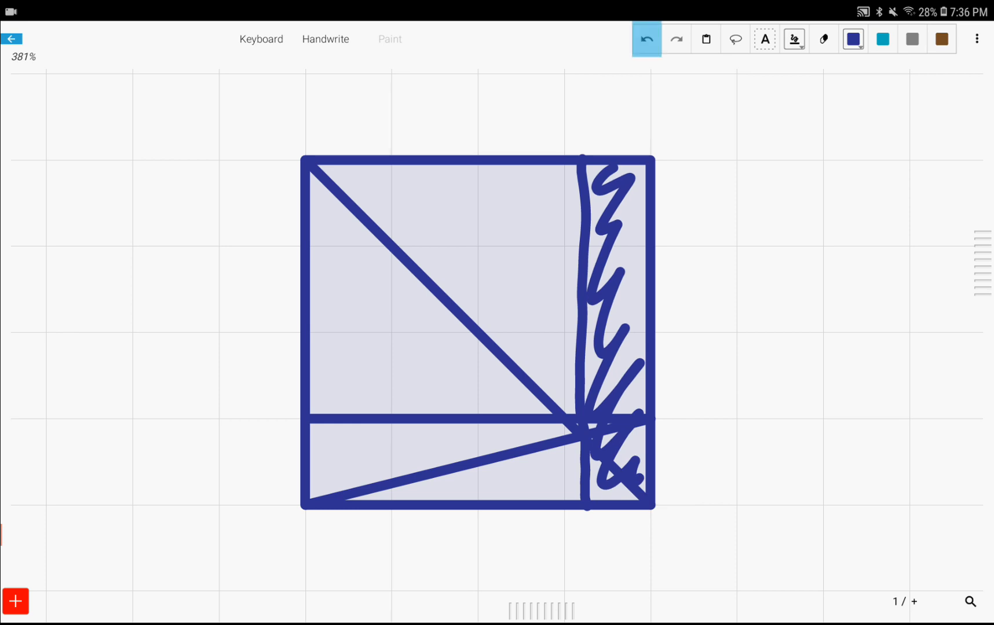
click(646, 39)
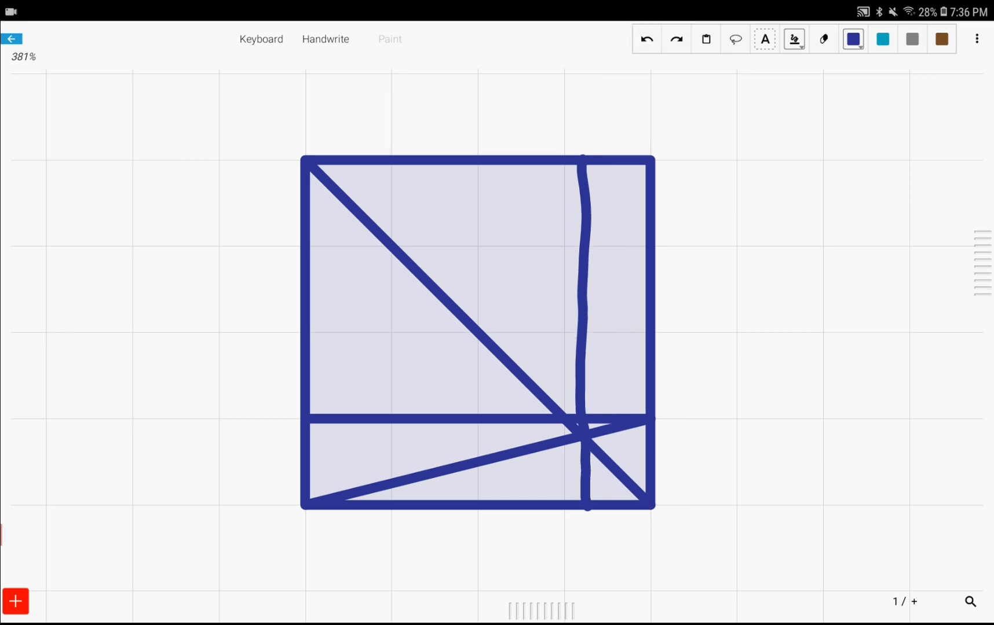
drag(317, 443, 413, 456)
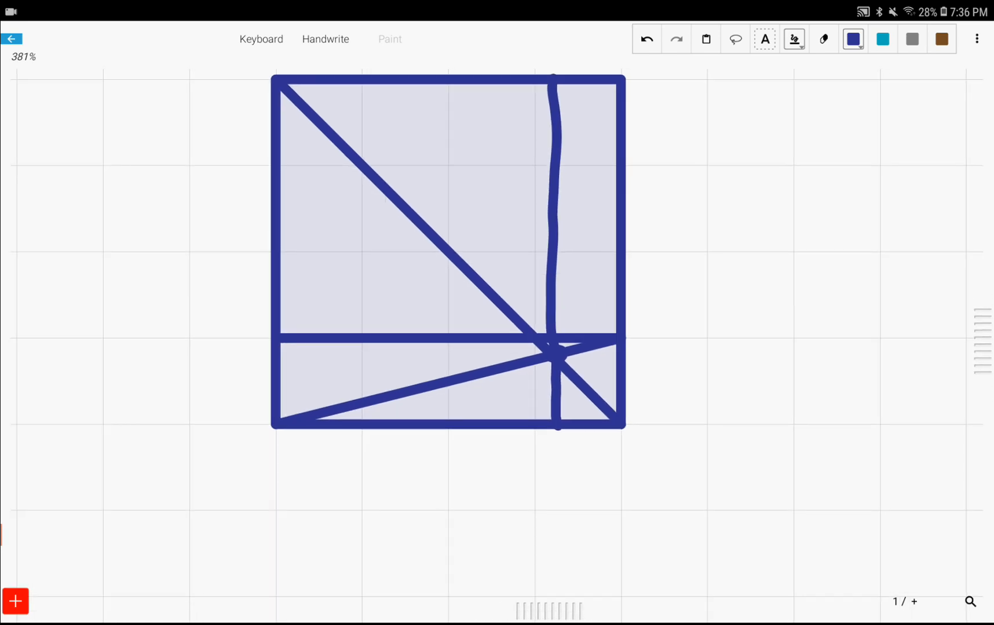
Draw a second square on empty grid space to the right of the first diagram.
drag(817, 178, 843, 327)
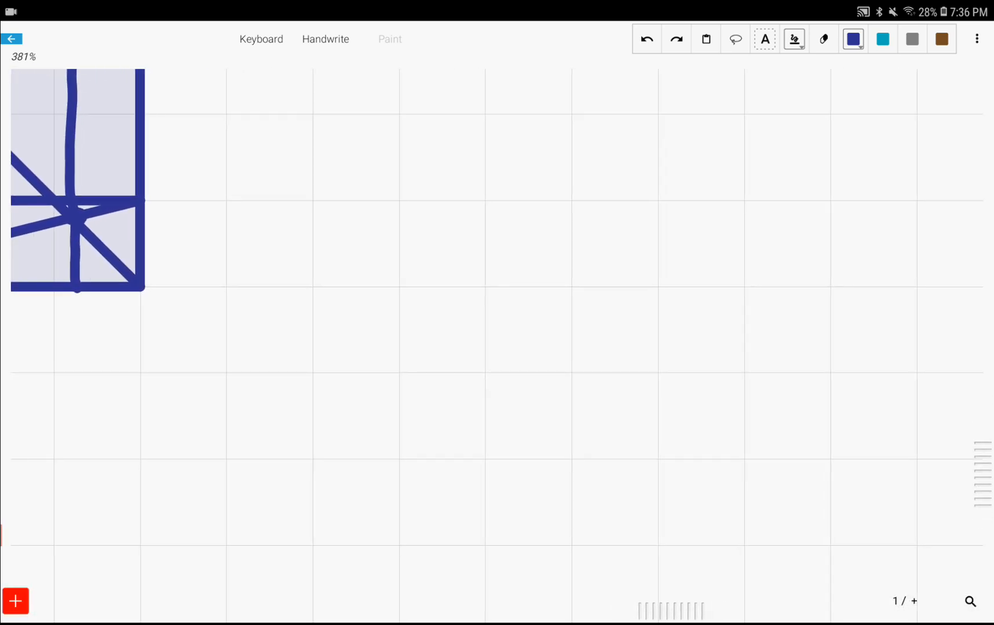
drag(309, 211, 307, 481)
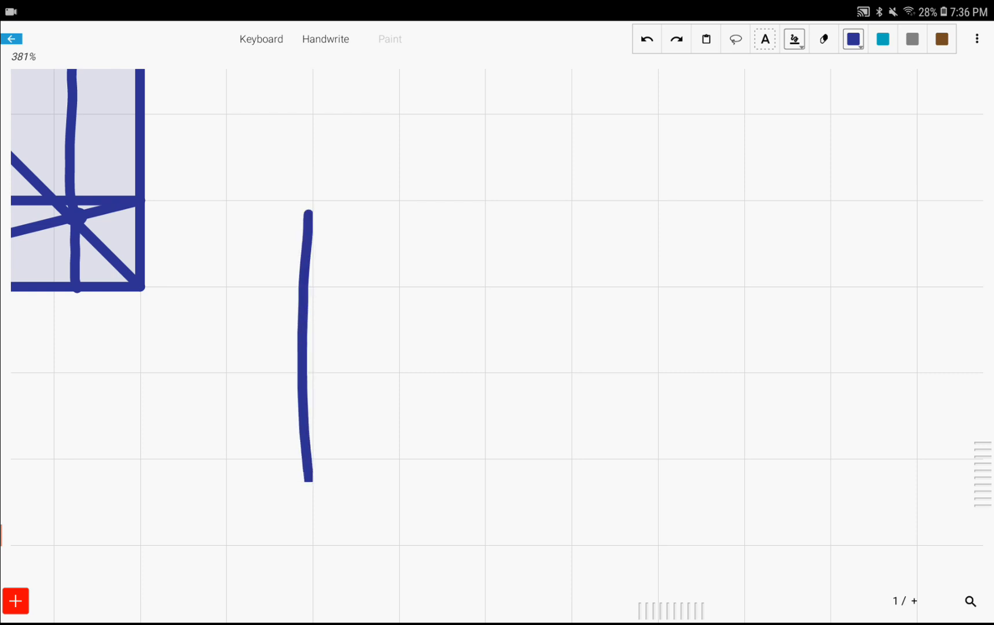
drag(308, 213, 643, 538)
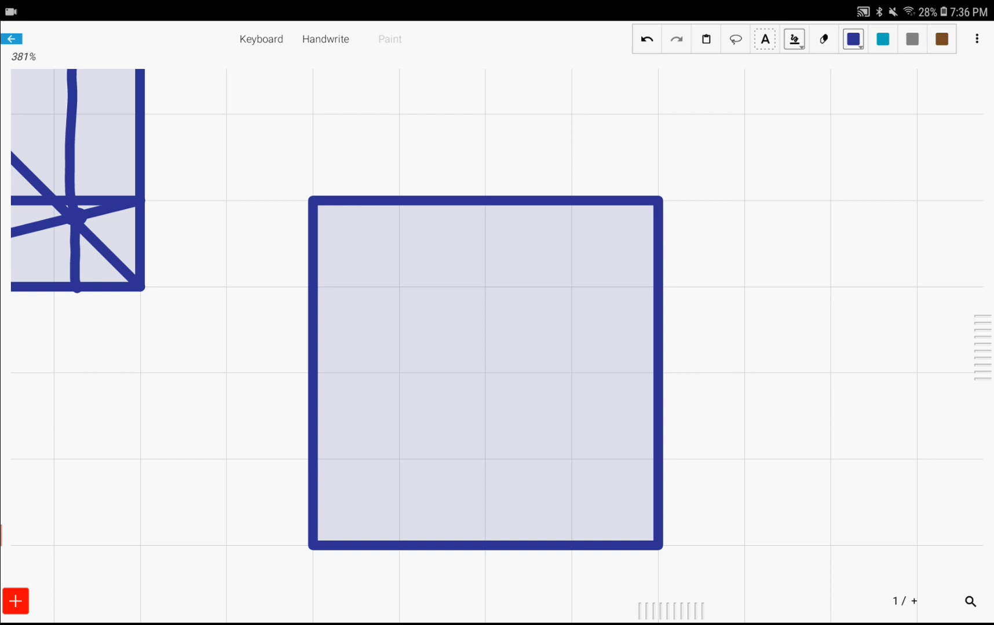
Draw a slant from the second square's bottom-left corner and its top-left to bottom-right diagonal.
drag(323, 541, 380, 527)
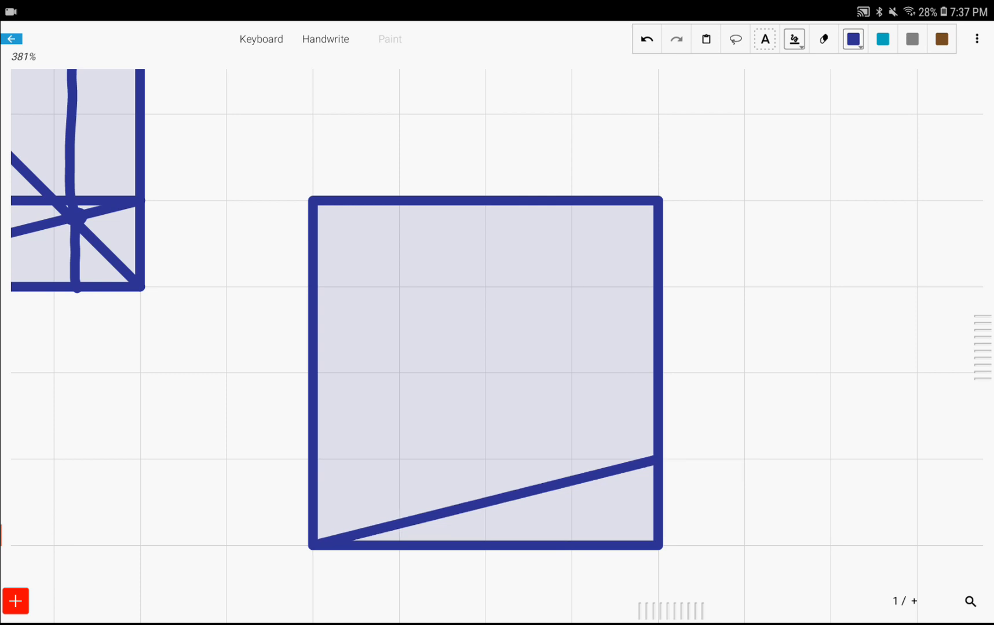
drag(322, 207, 664, 538)
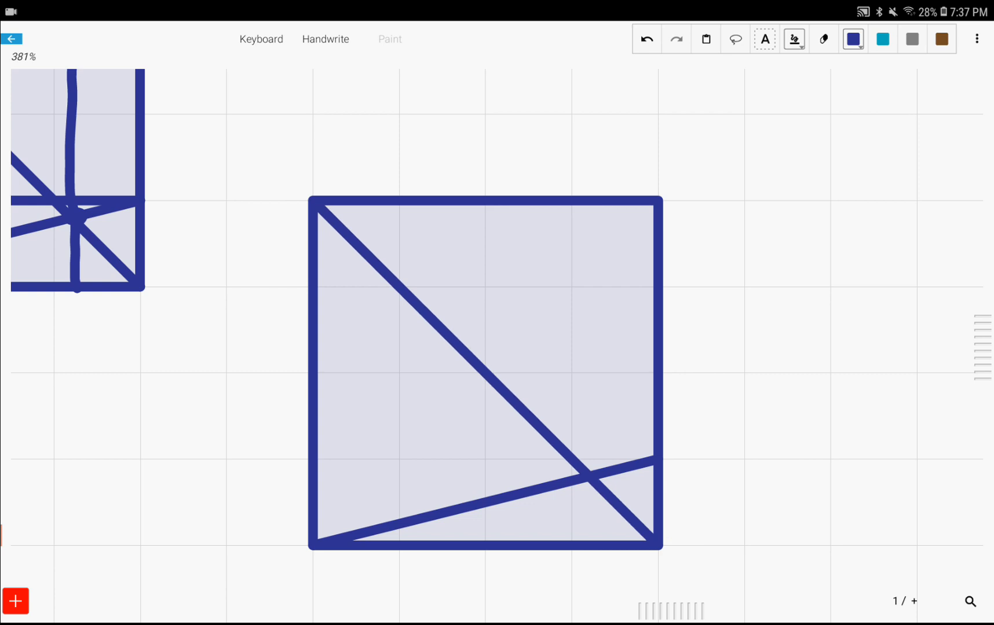
drag(581, 203, 586, 238)
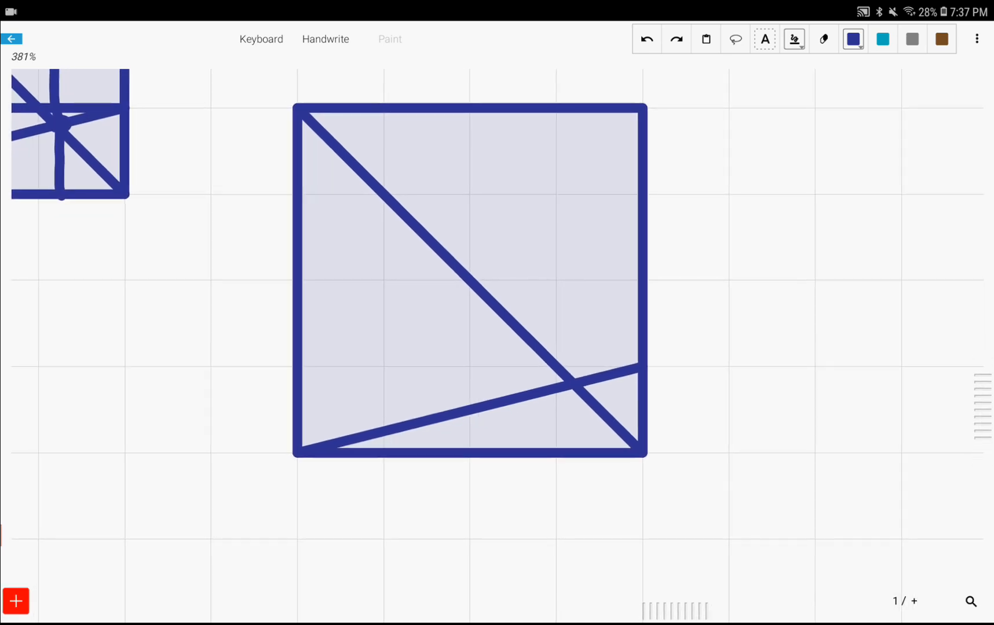
Draw a horizontal line across the second square through the crossing of its two sloped lines.
scroll(down, 3)
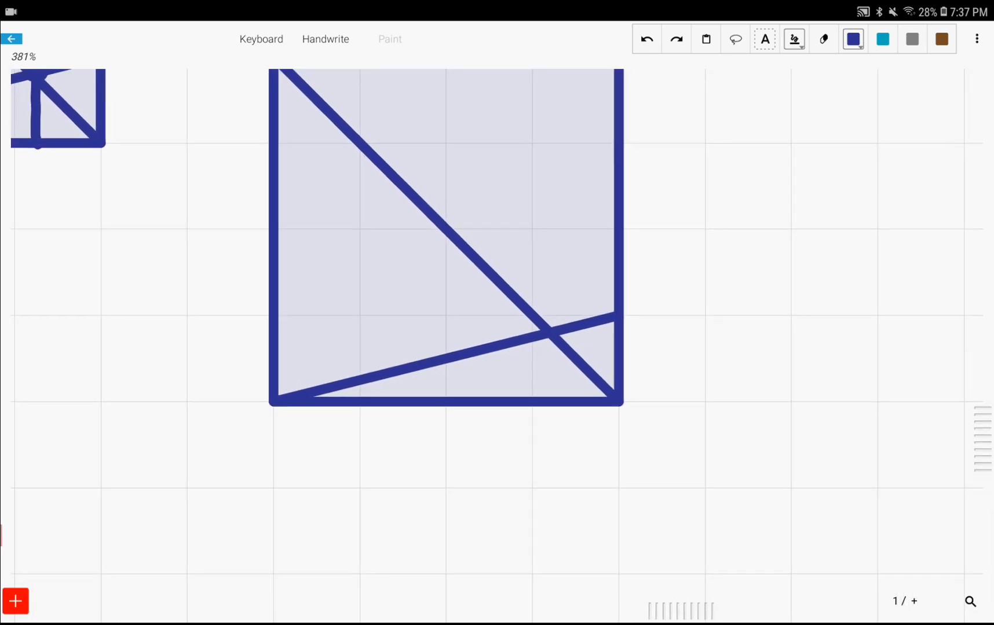
drag(274, 344, 599, 336)
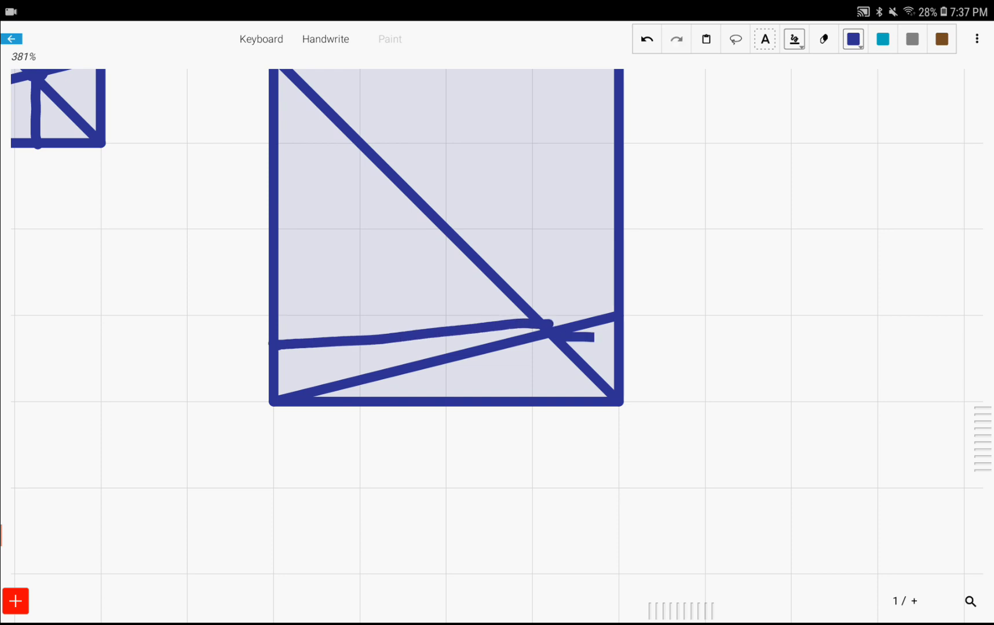
scroll(down, 3)
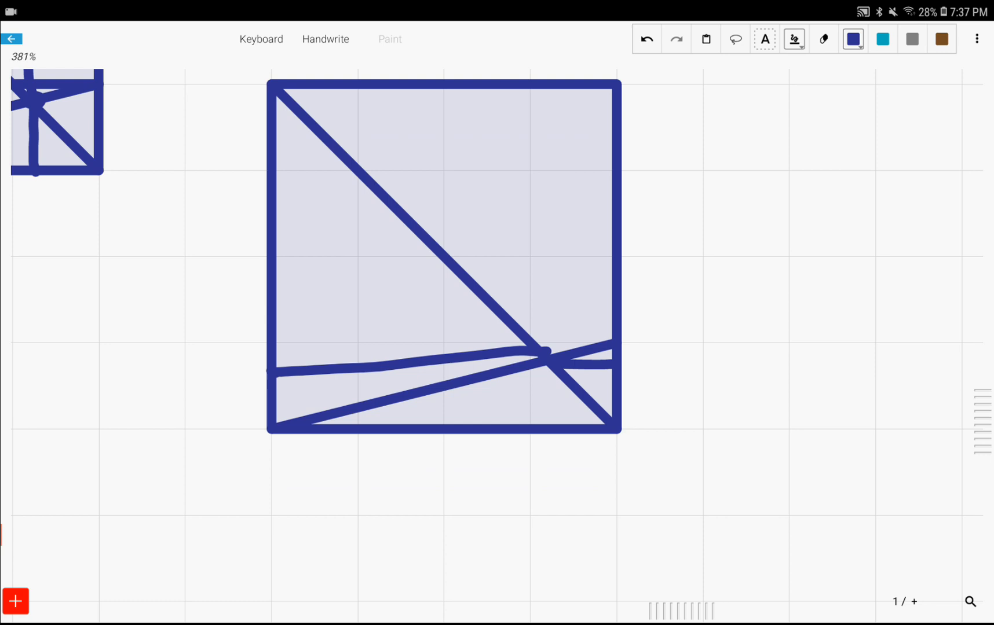
drag(666, 190, 703, 234)
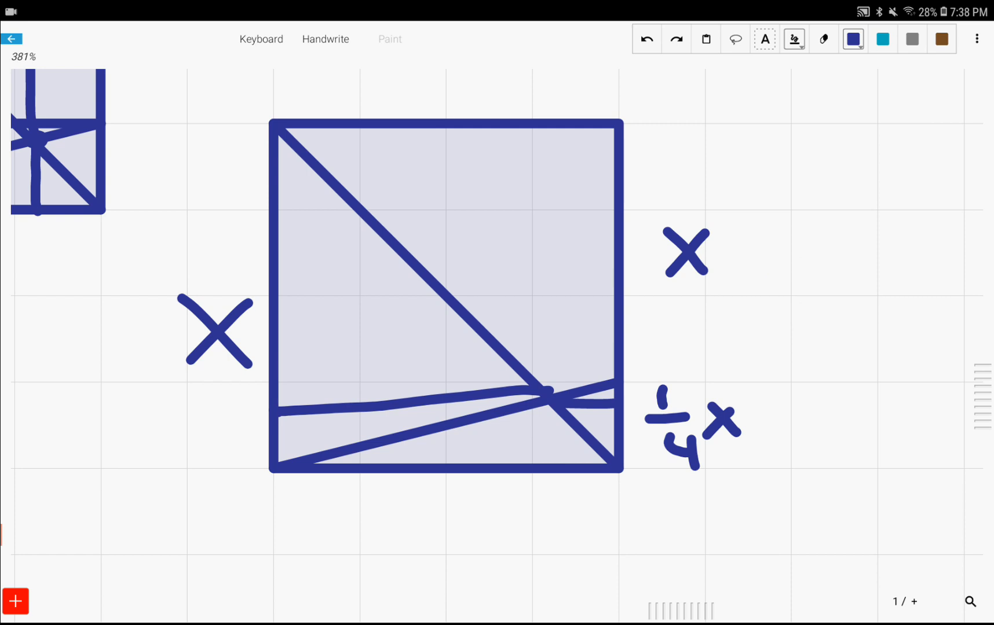
Shade the two similar triangles inside the second square, then undo the shading.
drag(279, 440, 330, 457)
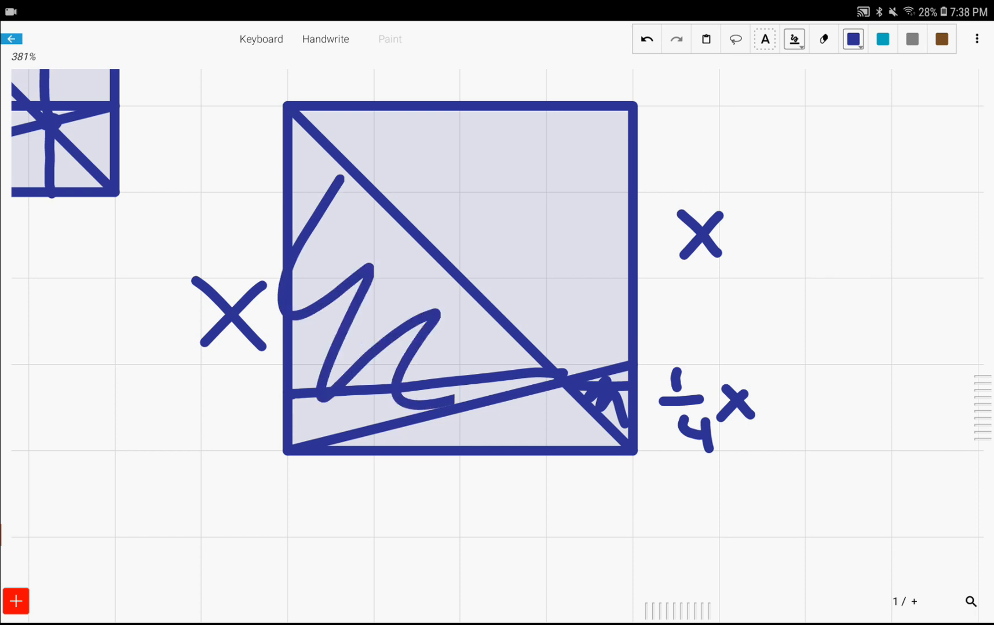
click(647, 39)
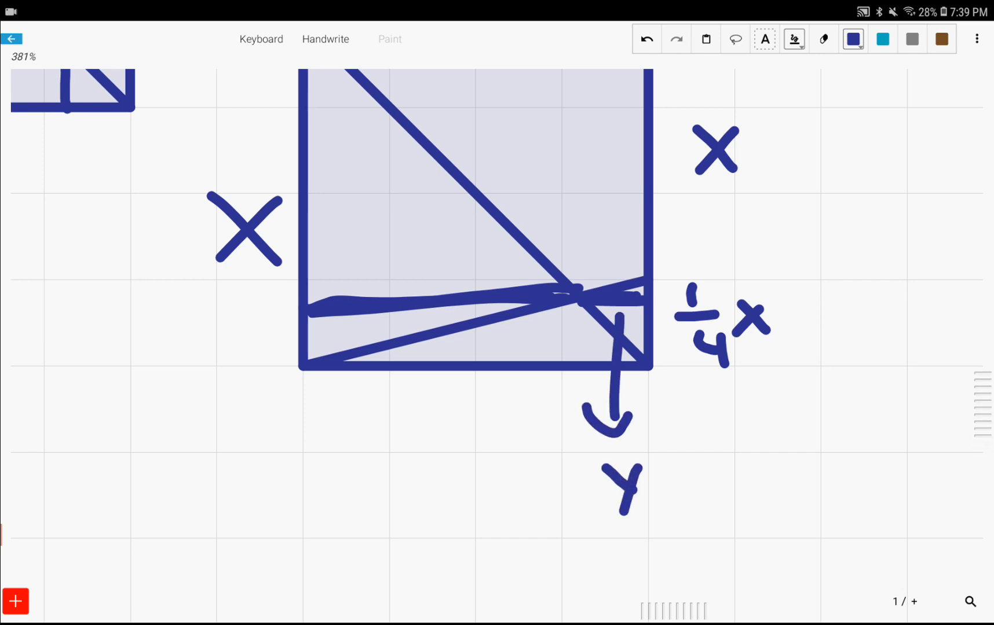
Draw a downward arrow for the large triangle's height and label it 4y.
drag(373, 324, 386, 482)
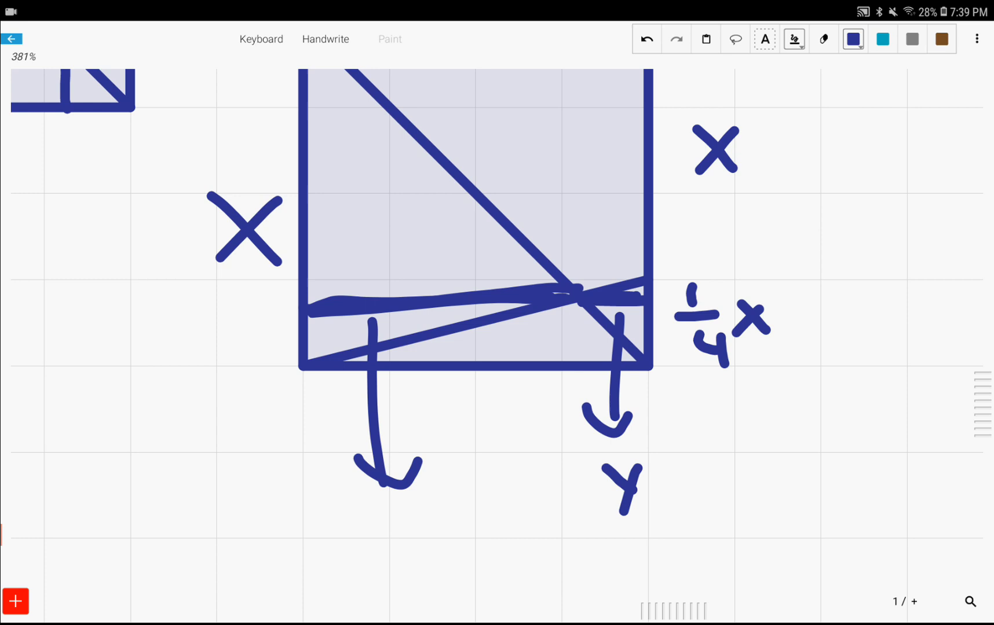
drag(362, 500, 390, 520)
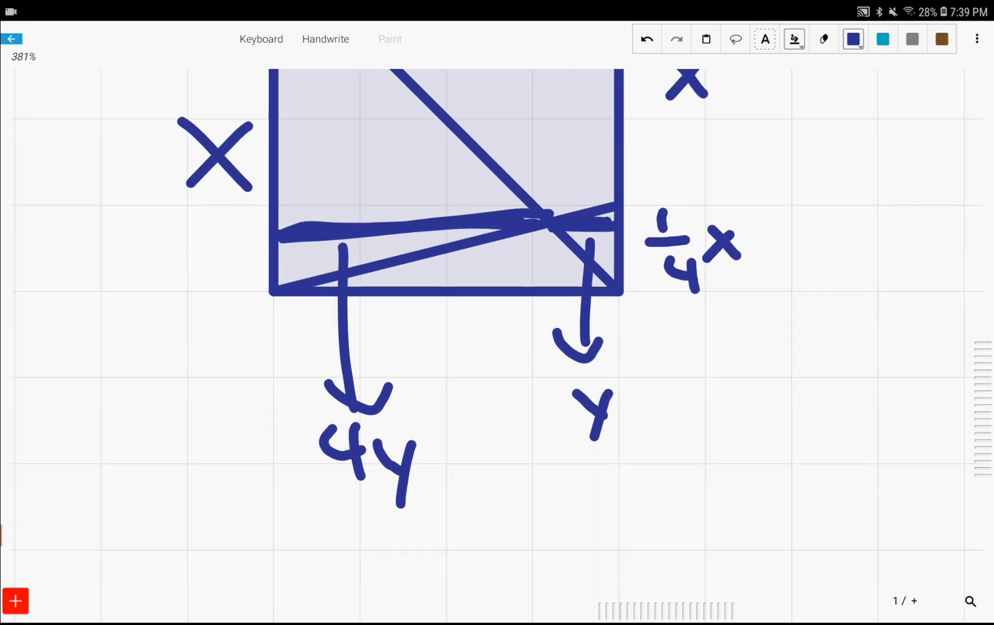
scroll(down, 3)
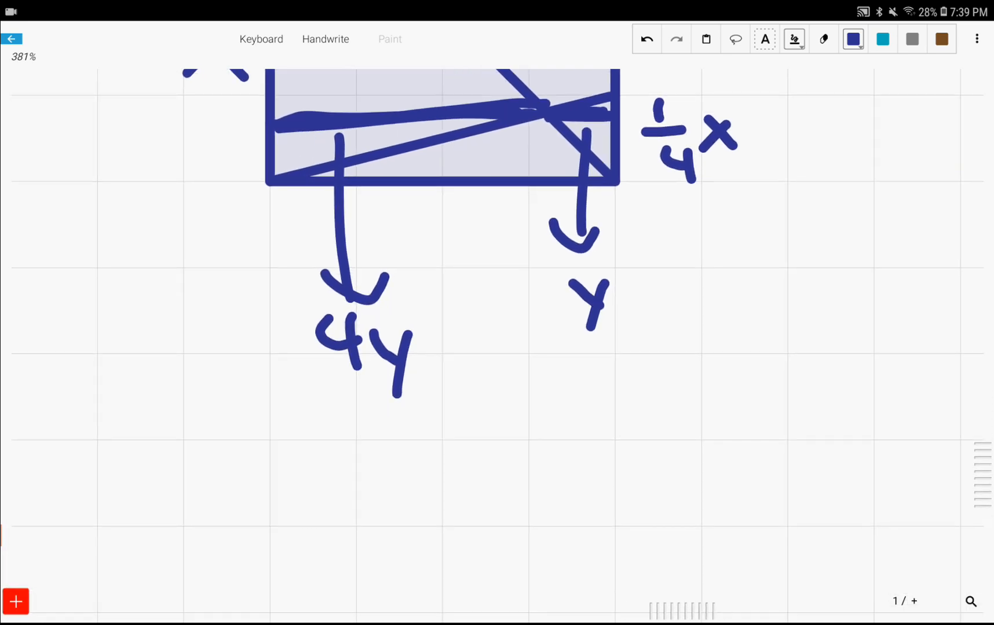
Write the equation 4y + y = x beneath the diagram and simplify it to 5y = x.
text(4y+)
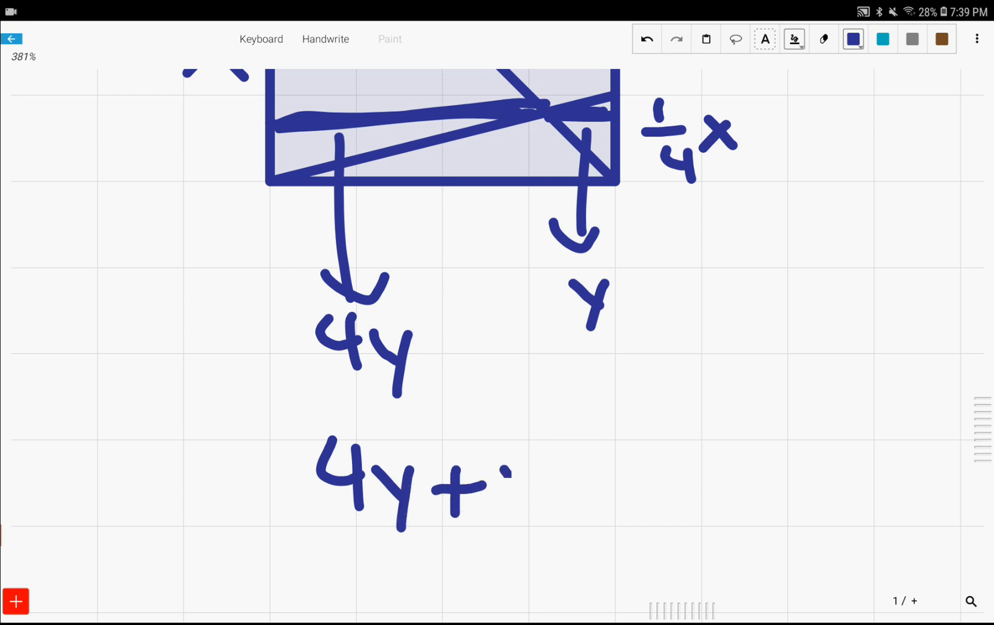
drag(513, 482, 716, 501)
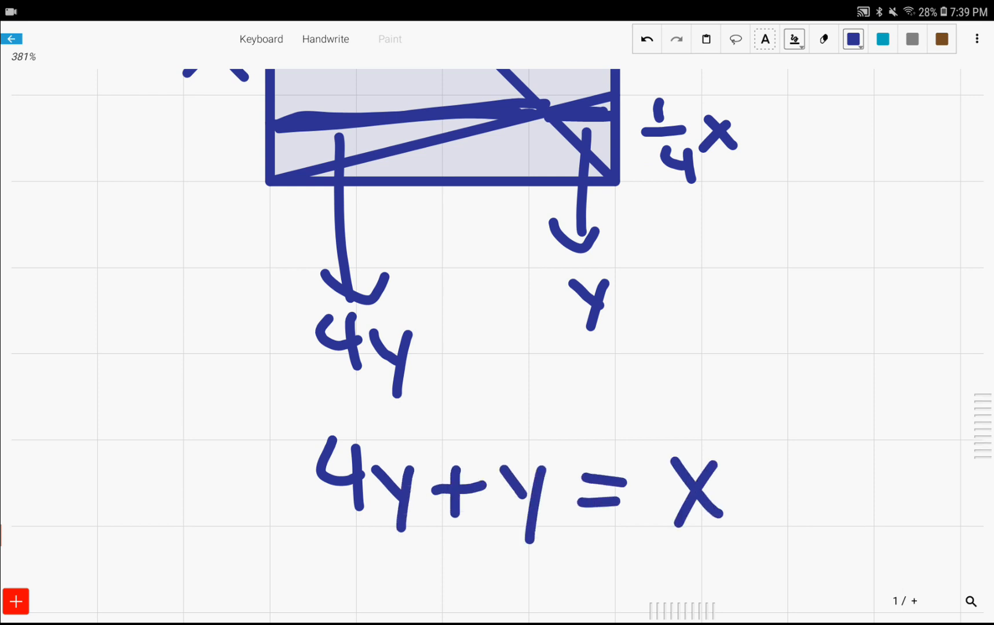
scroll(down, 3)
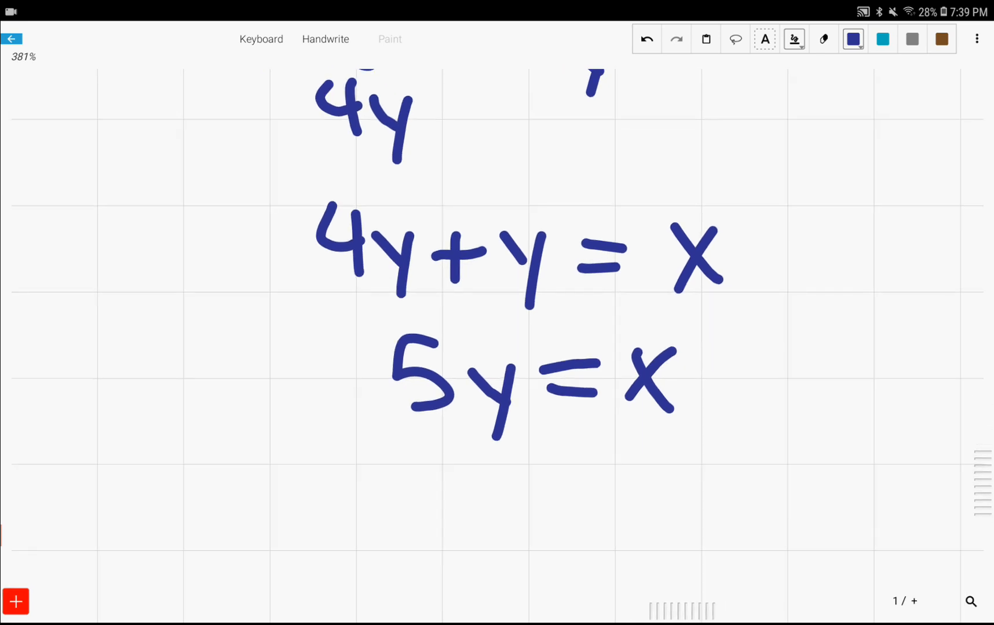
Write the final result y = x/5 under 5y = x and zoom out to view both squares.
drag(451, 492, 485, 567)
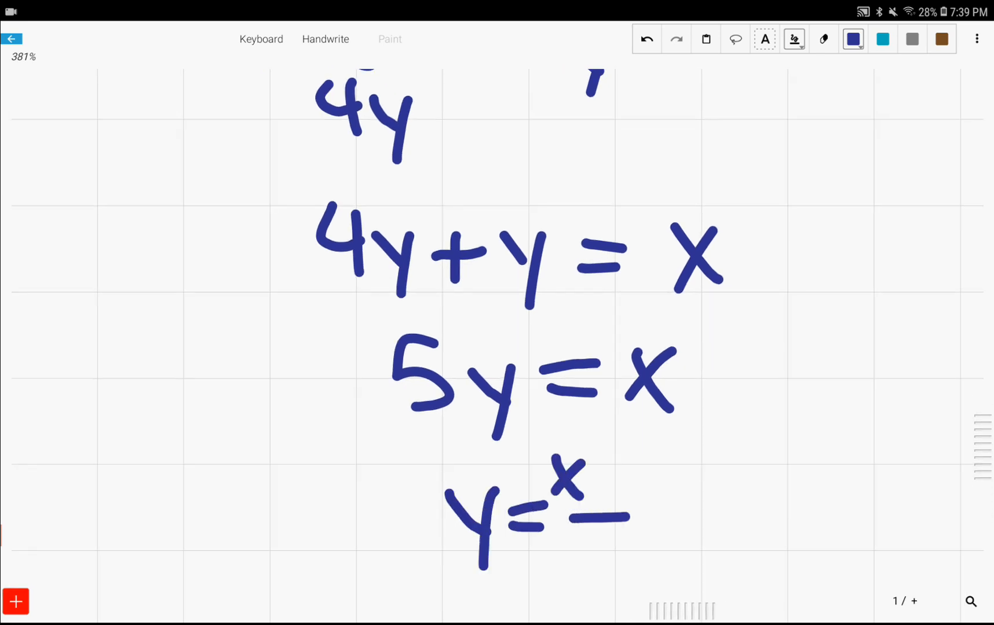
drag(582, 546, 608, 577)
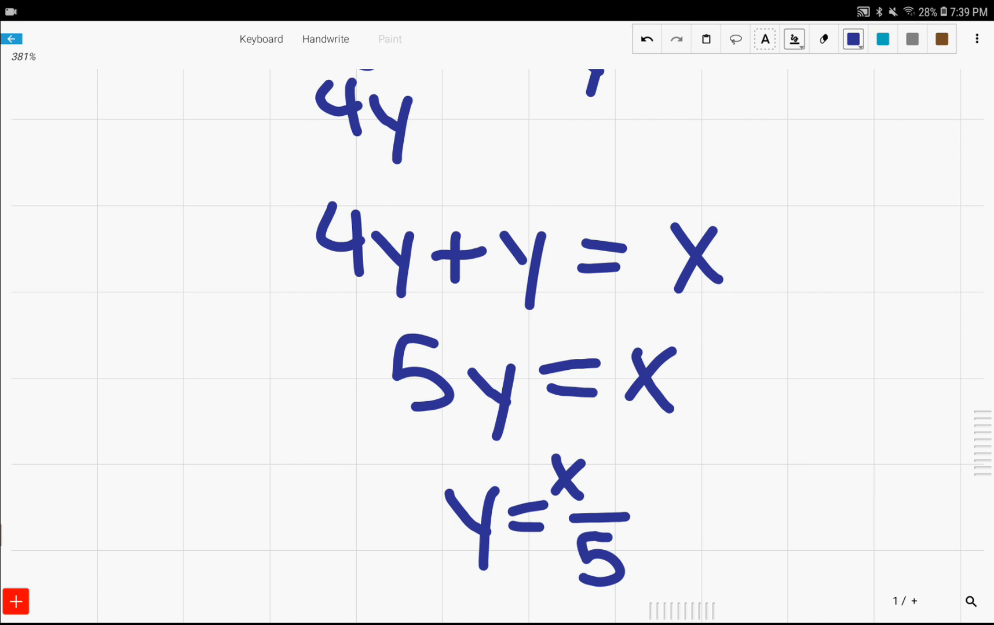
scroll(down, 3)
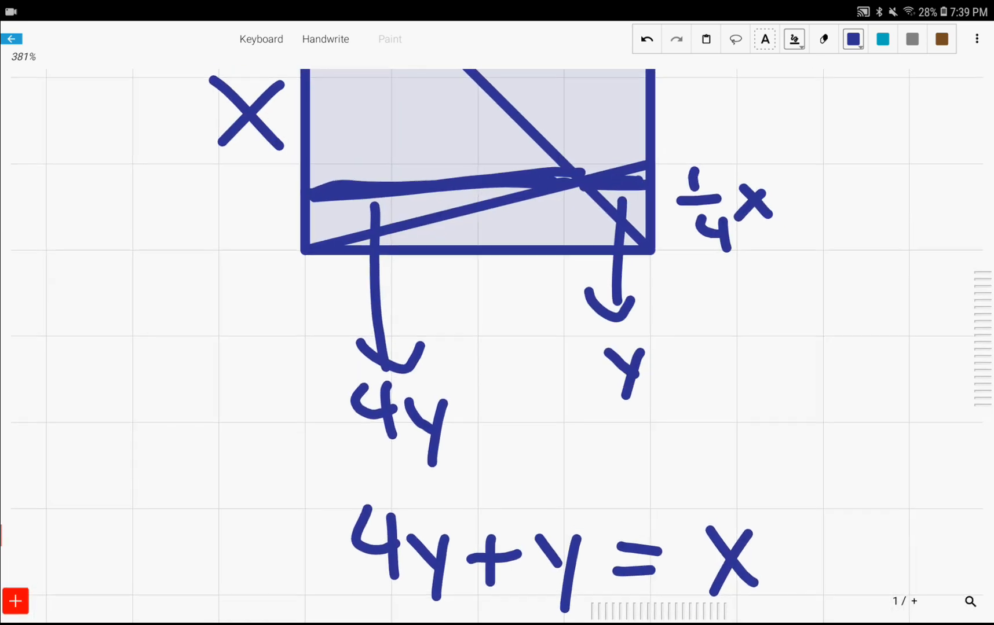
scroll(down, 3)
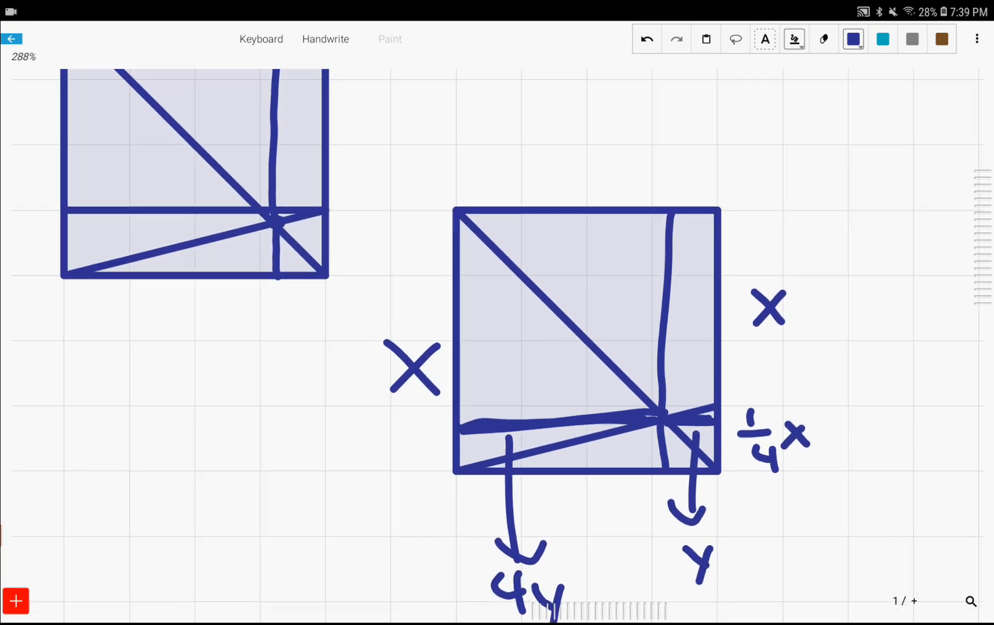
scroll(down, 3)
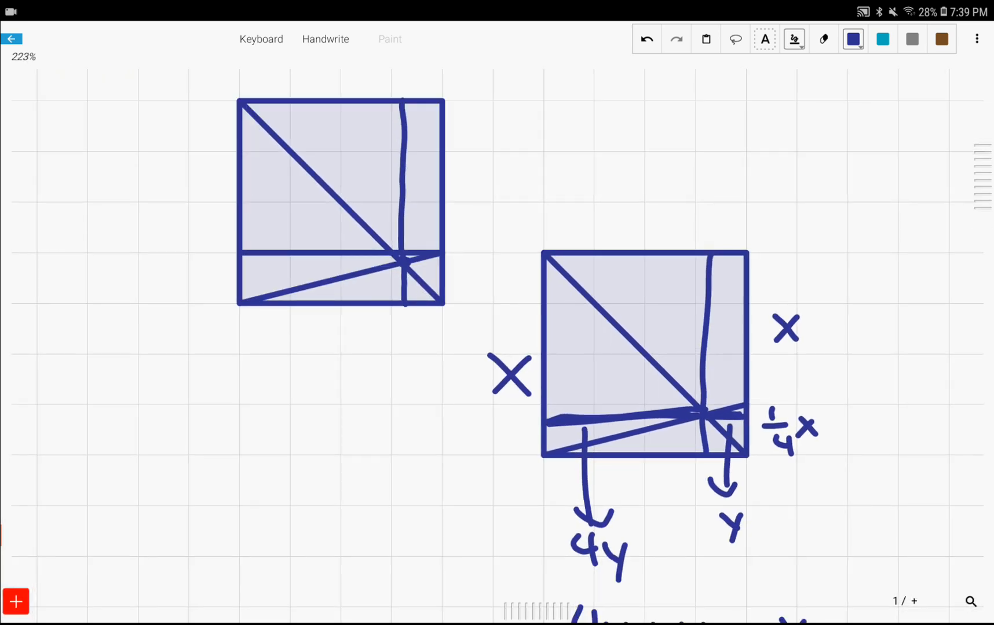